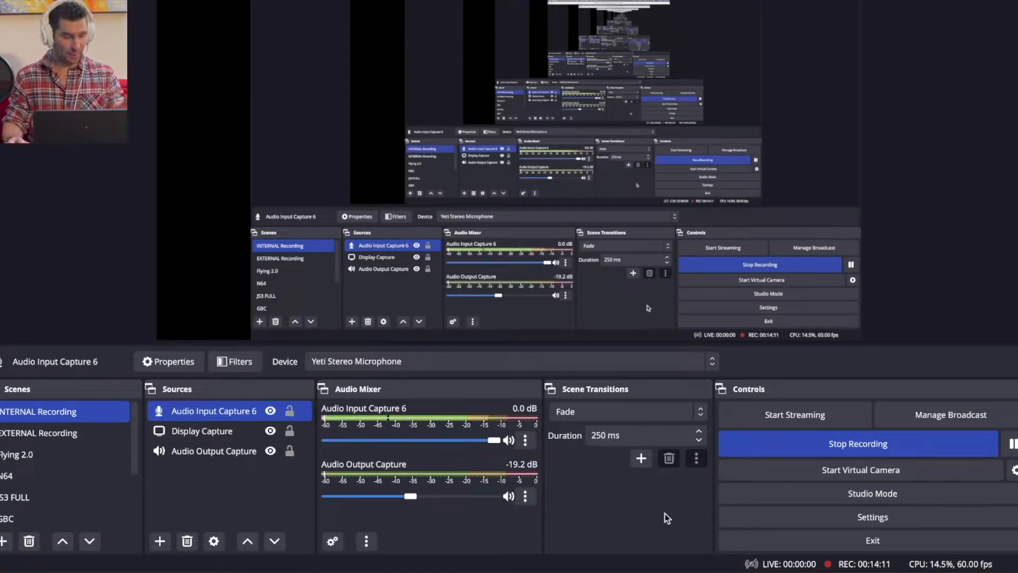
mouse_move(580, 478)
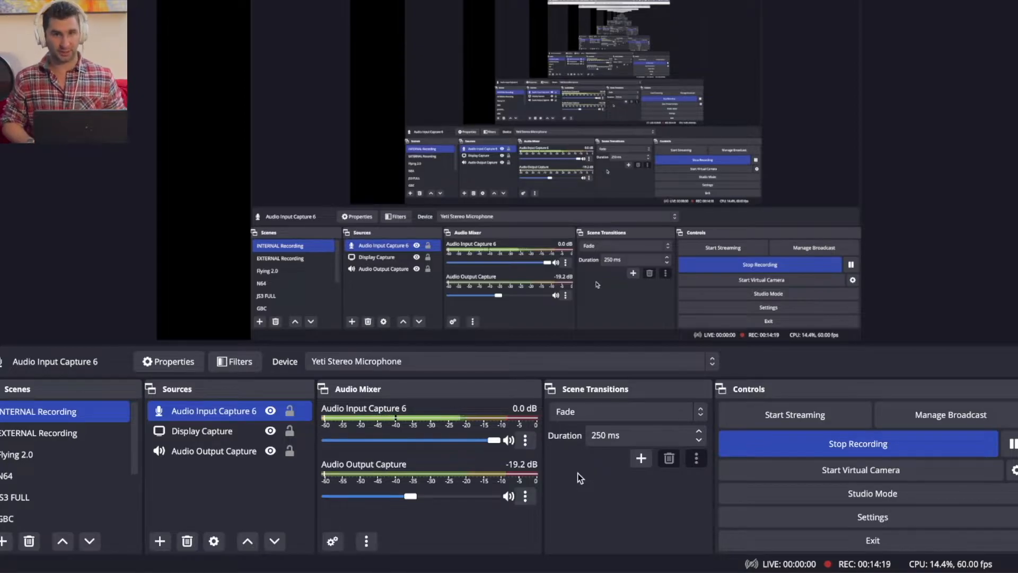
mouse_move(572, 475)
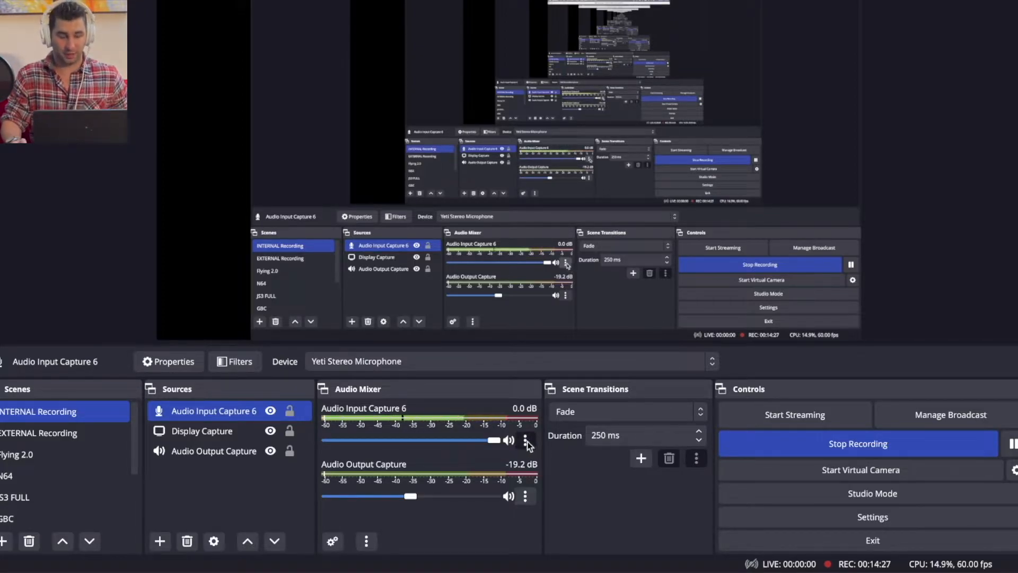
Open the Filters window for Audio Input Capture 6 from its Audio Mixer menu.
left_click(525, 440)
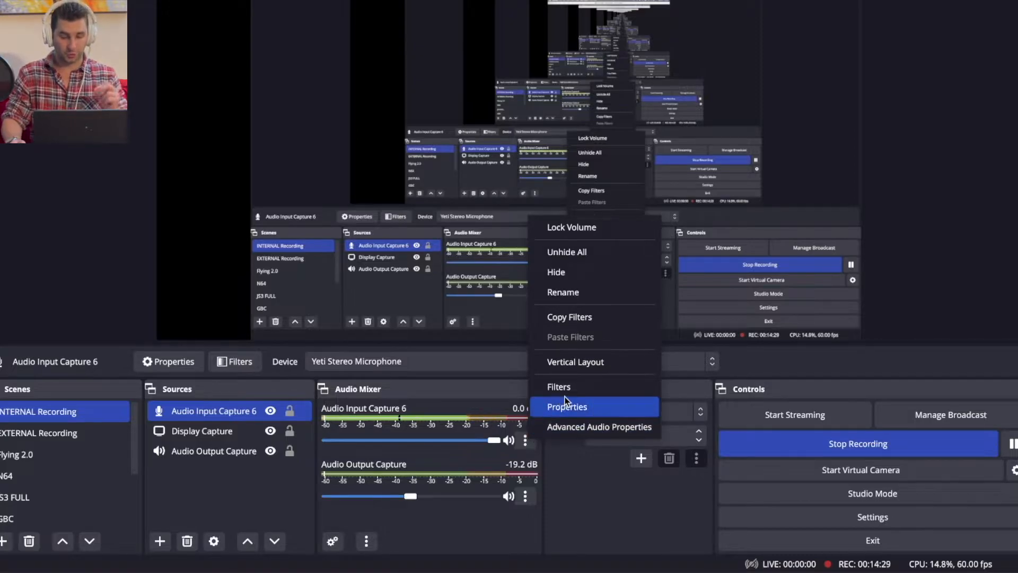
mouse_move(569, 385)
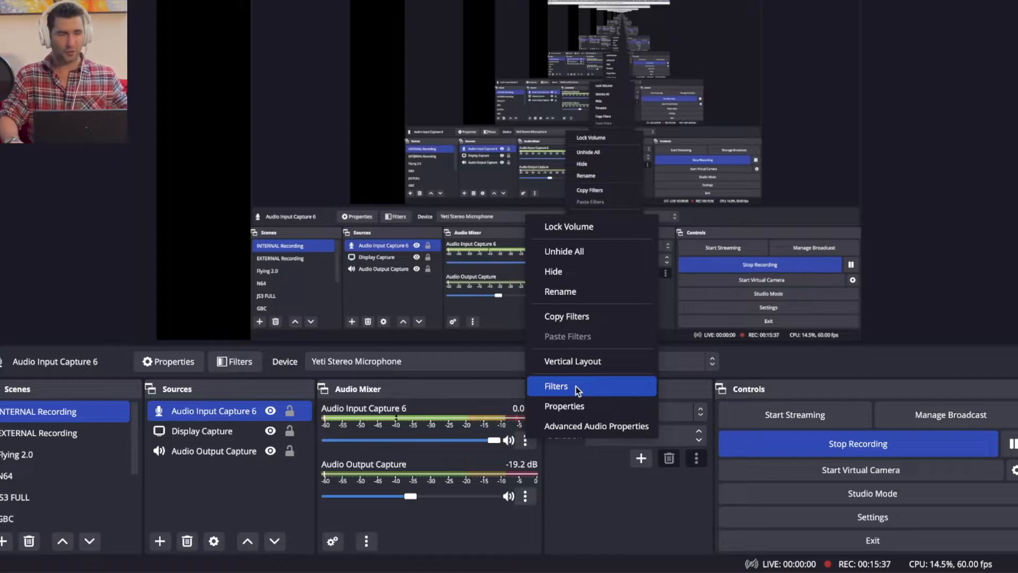
mouse_move(578, 414)
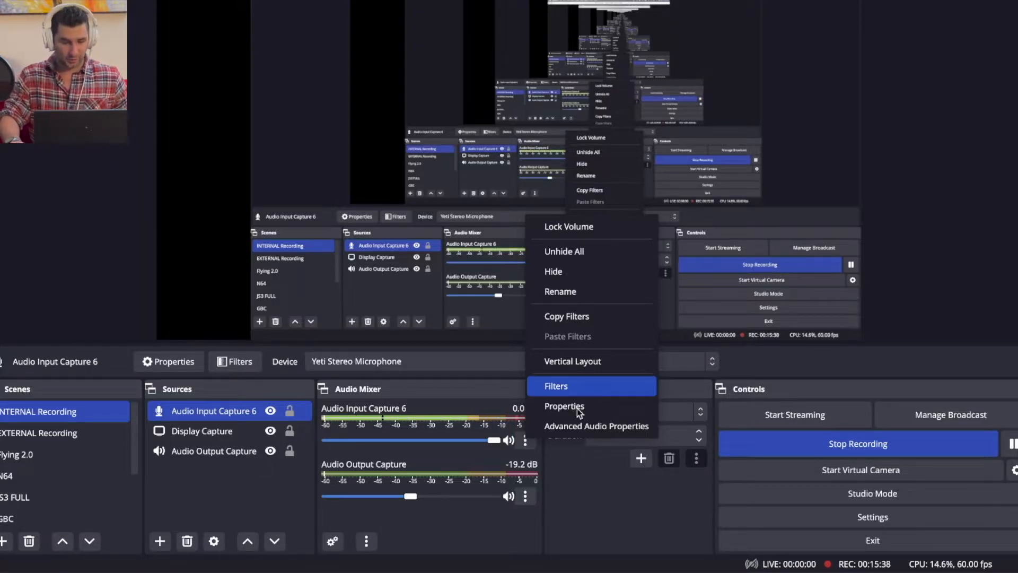
left_click(556, 385)
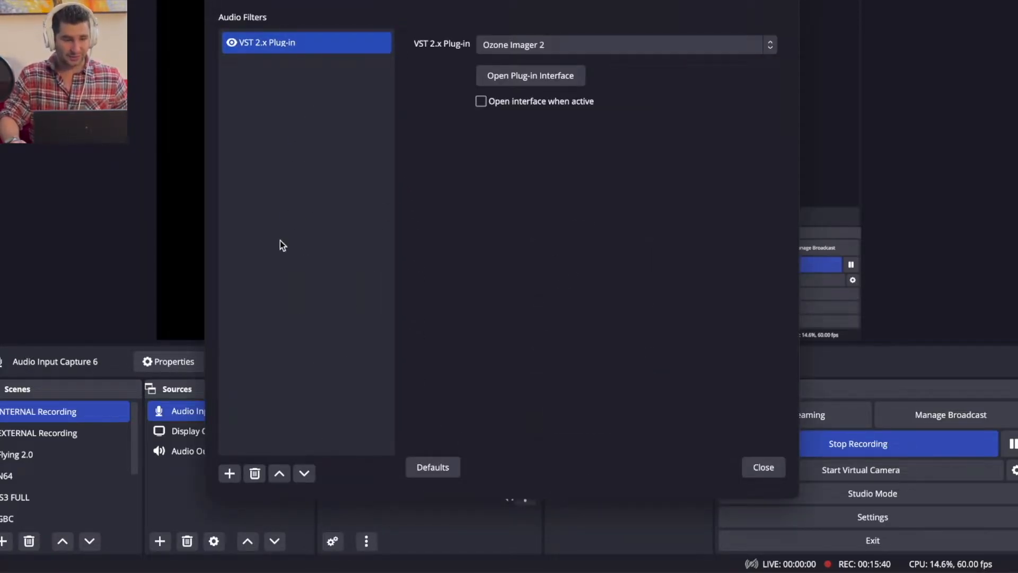
mouse_move(246, 30)
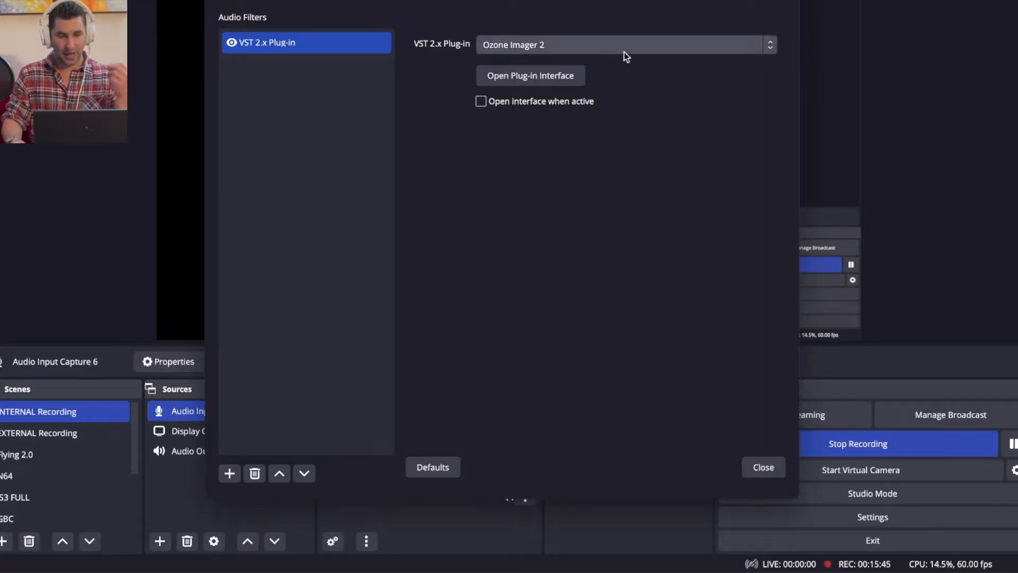
mouse_move(590, 73)
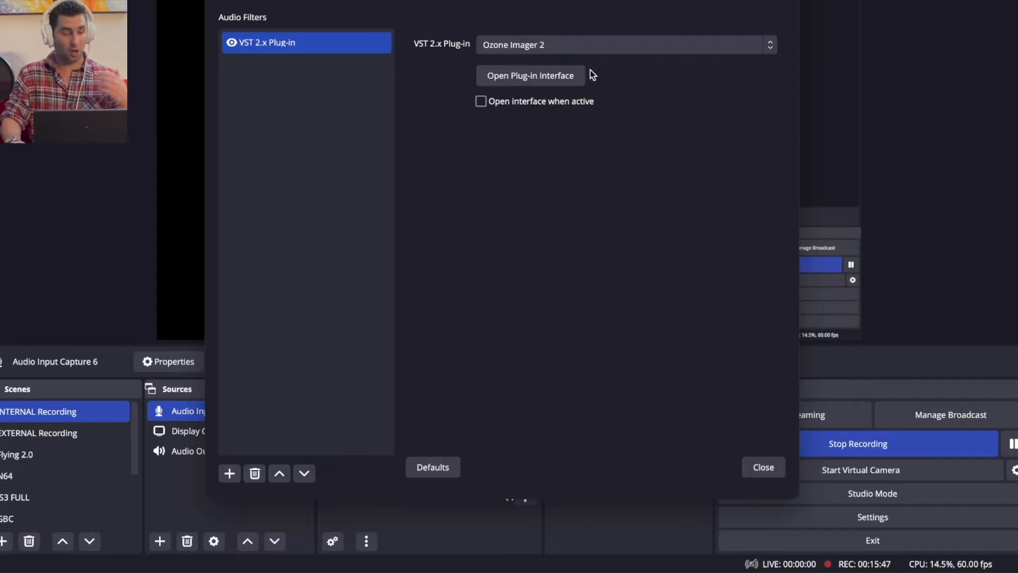
Add a VST 2.x Plug-in filter, keeping the default name 'VST 2.x Plug-in 2'.
left_click(229, 472)
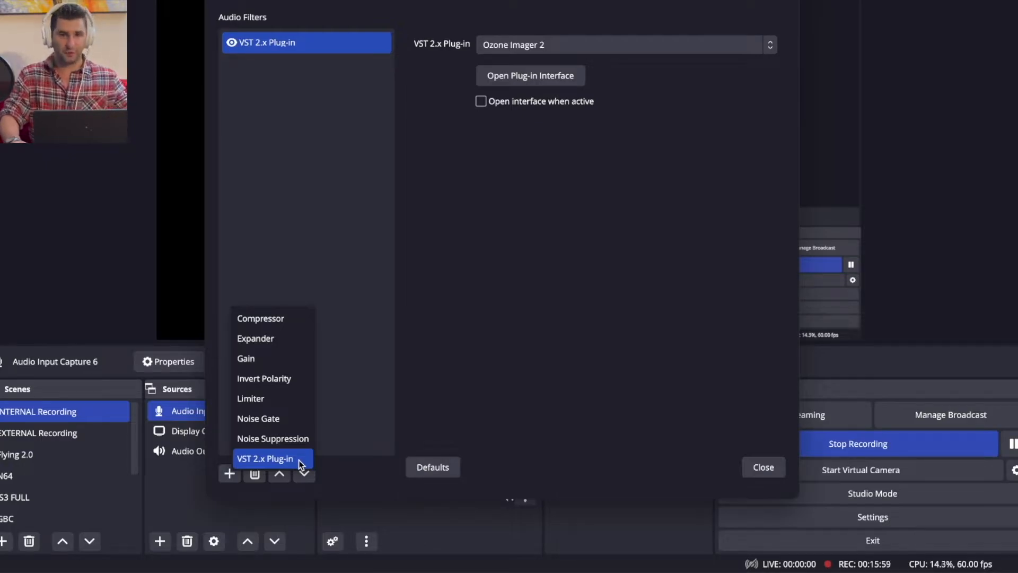
left_click(264, 457)
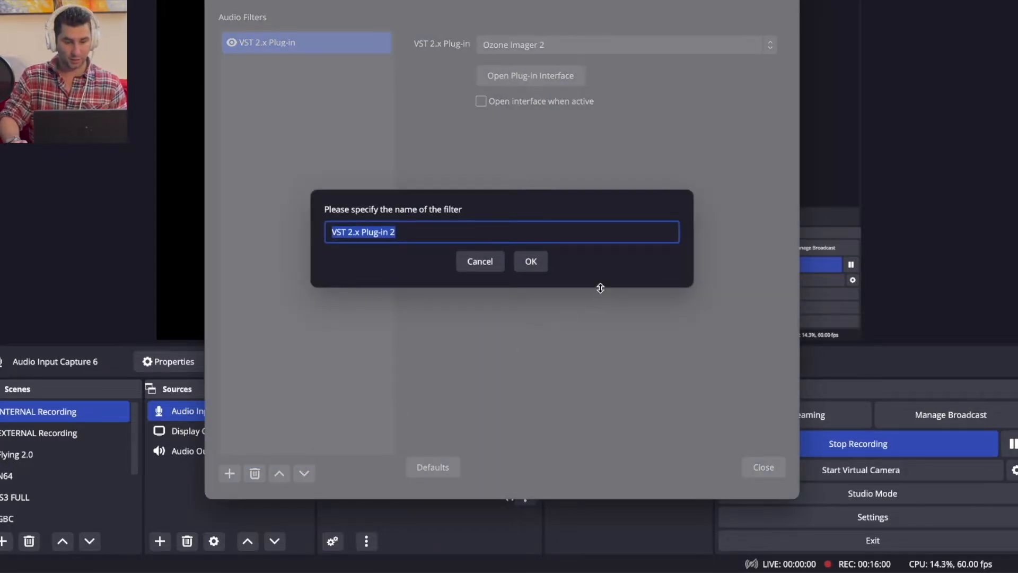
left_click(530, 261)
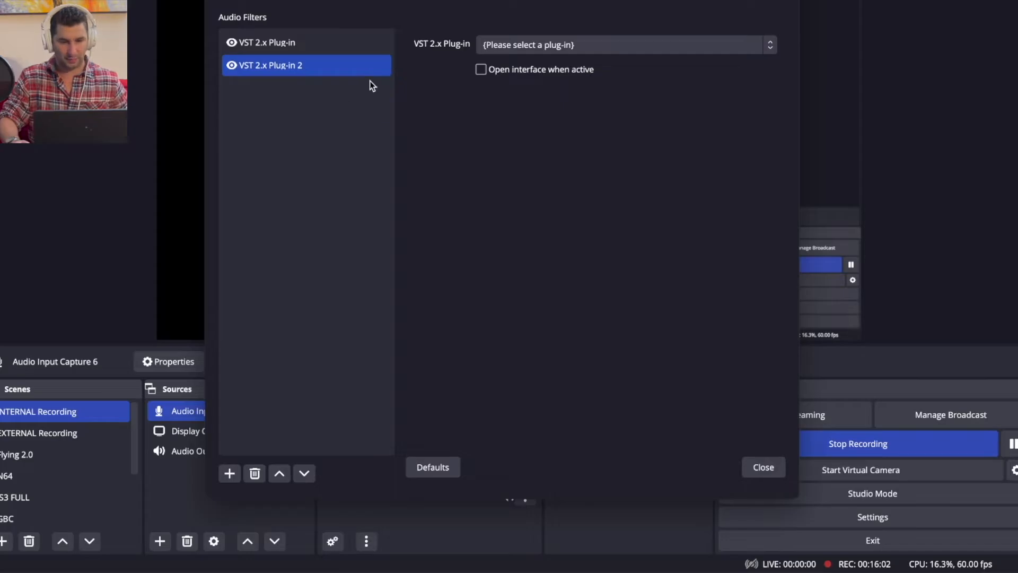
left_click(623, 45)
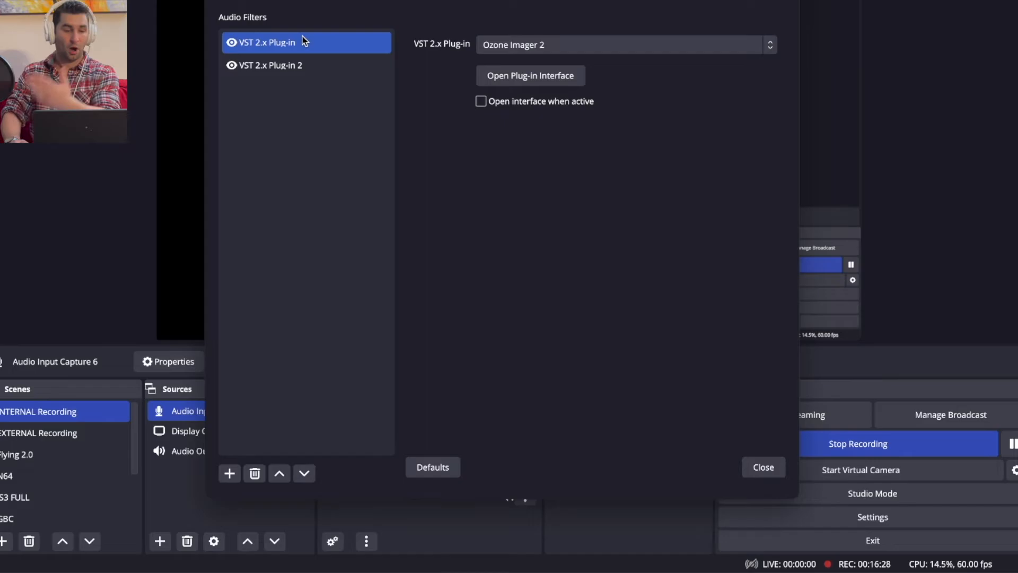
Select VST 2.x Plug-in 2, choose FabFilter Pro-MB, and show its plug-in interface.
left_click(626, 44)
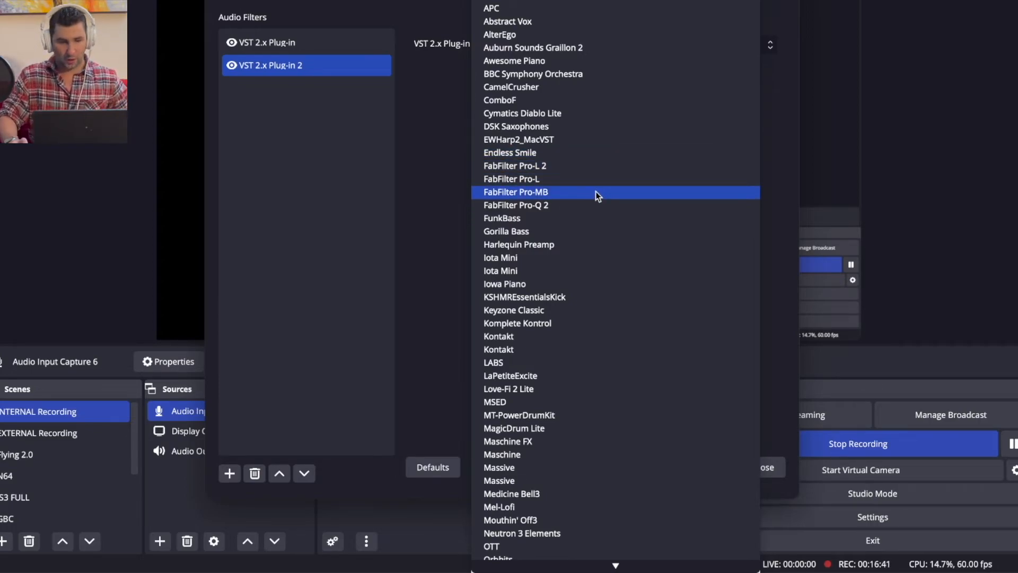
left_click(515, 192)
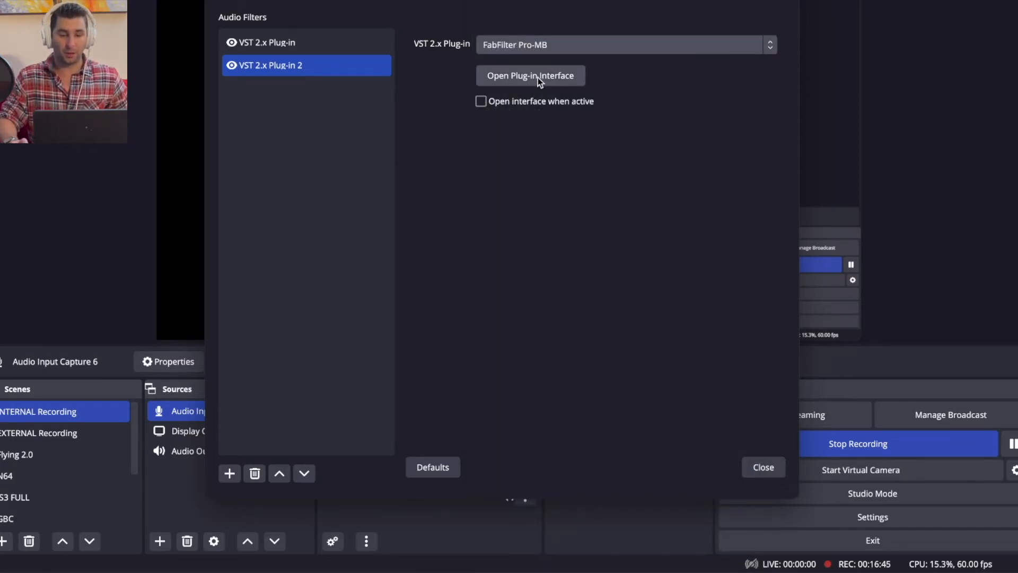
left_click(530, 75)
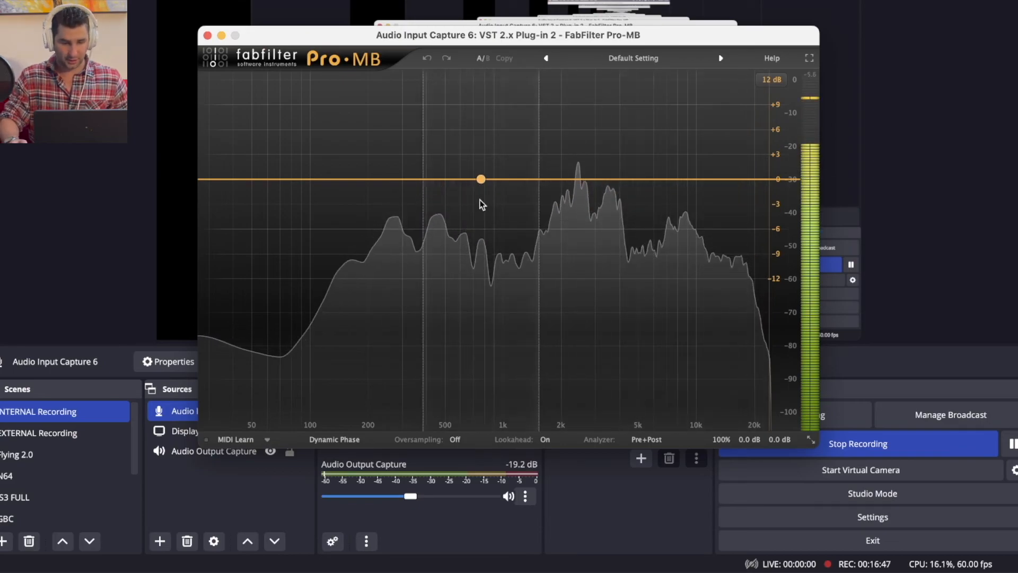